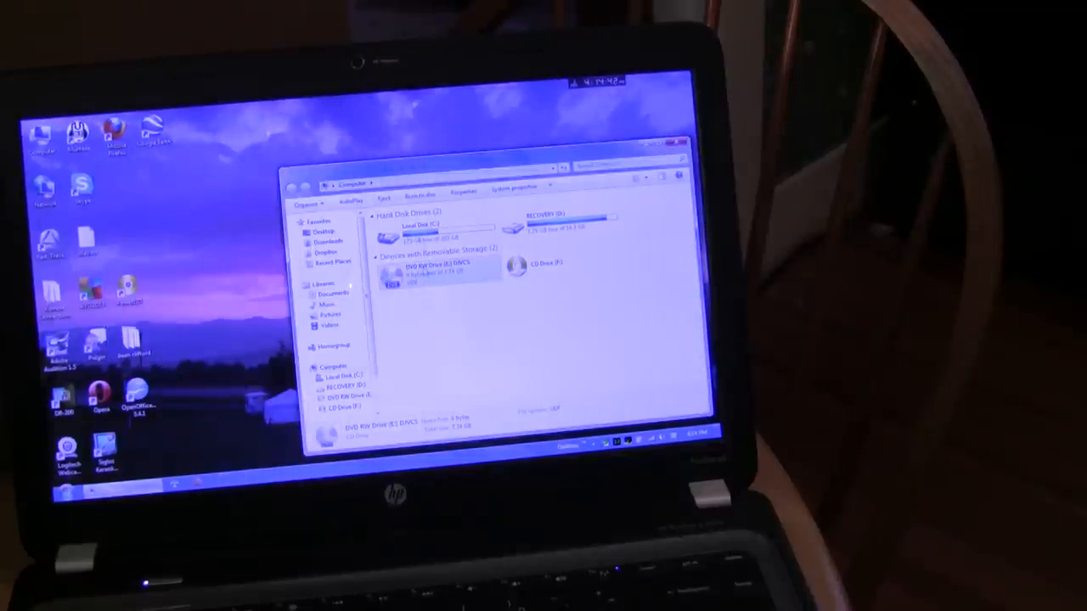
# Open DVD RW Drive (E:) from its context menu to list the disc's twelve series folders.
pyautogui.rightClick(416, 272)
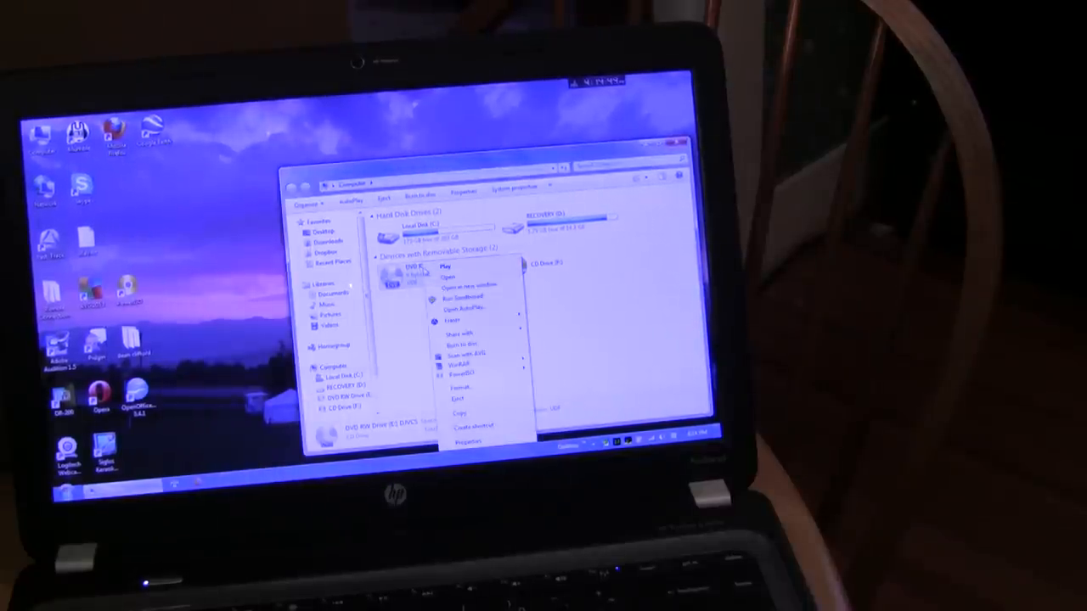
pyautogui.click(448, 275)
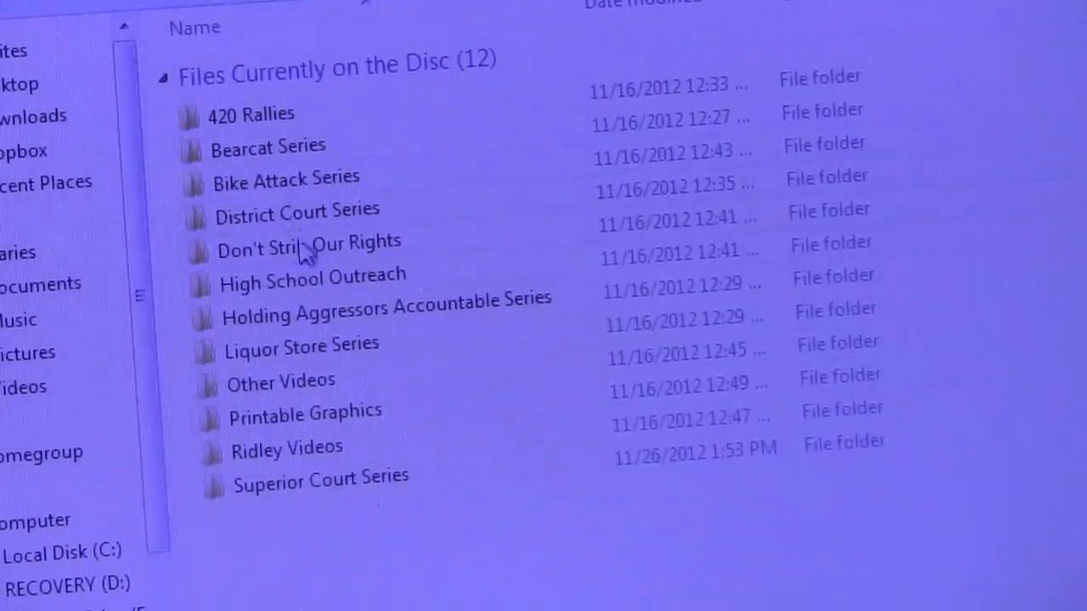
pyautogui.moveTo(320, 482)
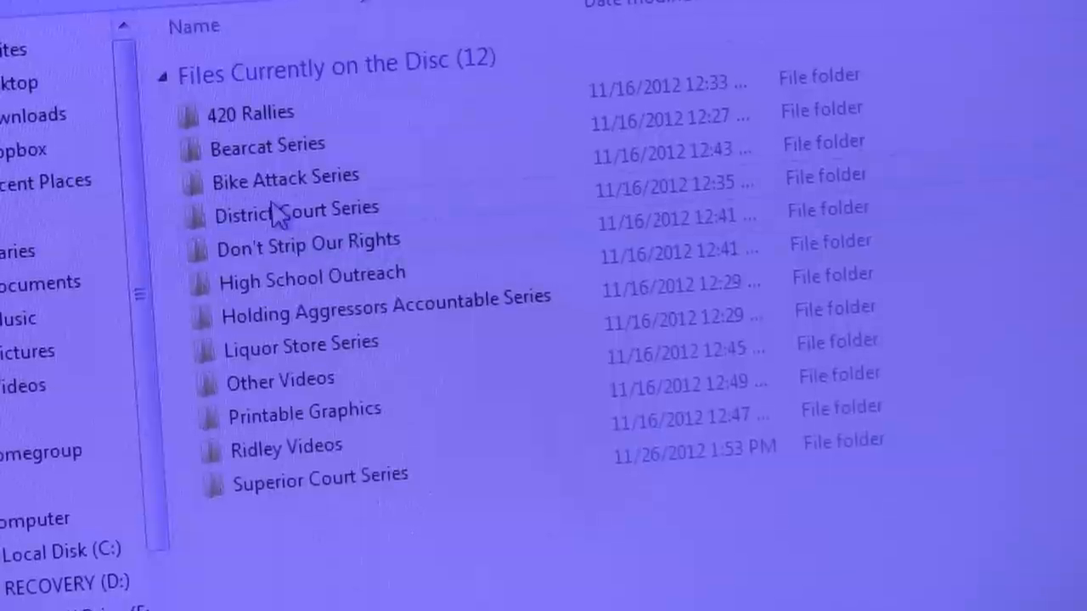
pyautogui.moveTo(366, 241)
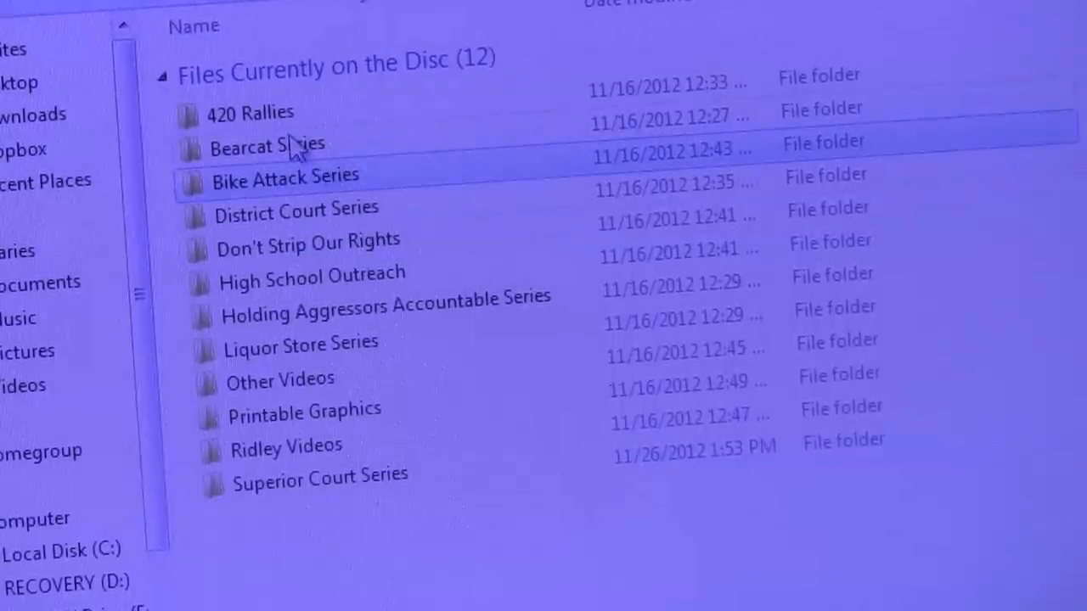
pyautogui.moveTo(384, 374)
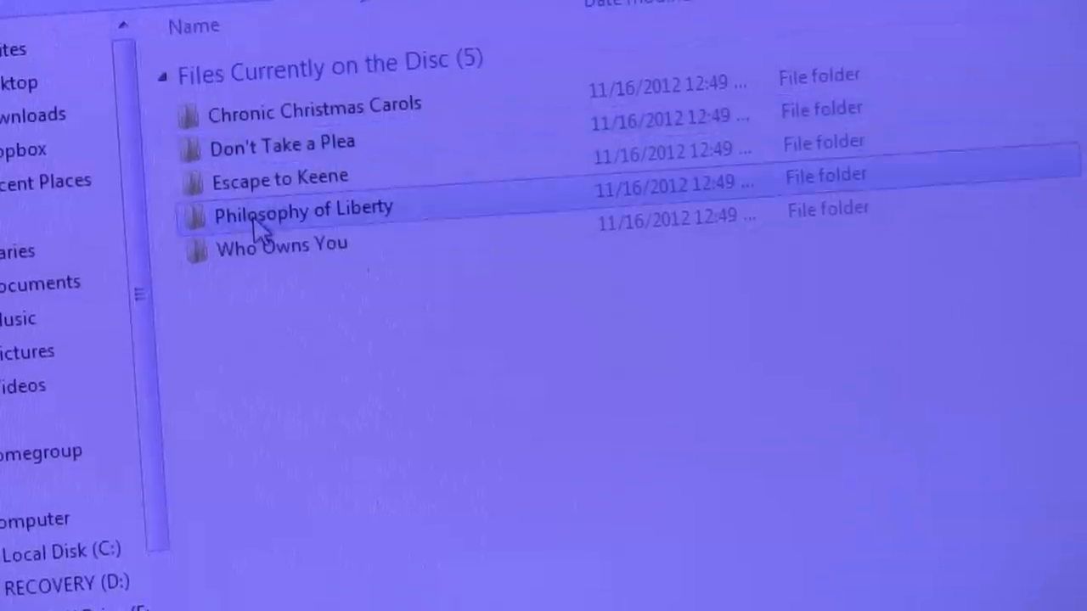
# Open the Philosophy of Liberty folder and view its Philosophy_Inside.jpg image.
pyautogui.doubleClick(302, 209)
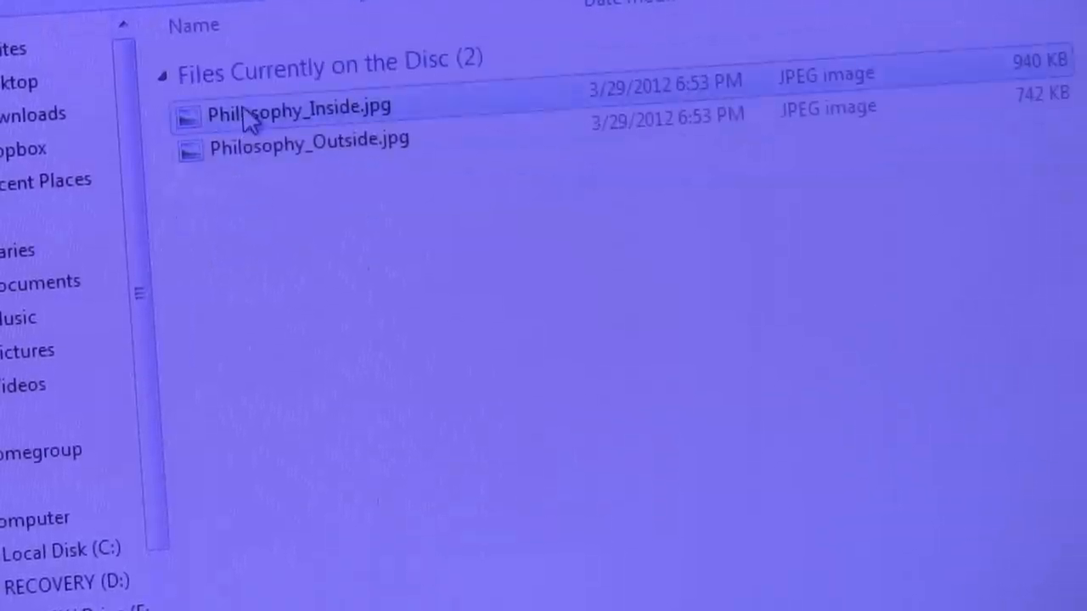
pyautogui.doubleClick(289, 109)
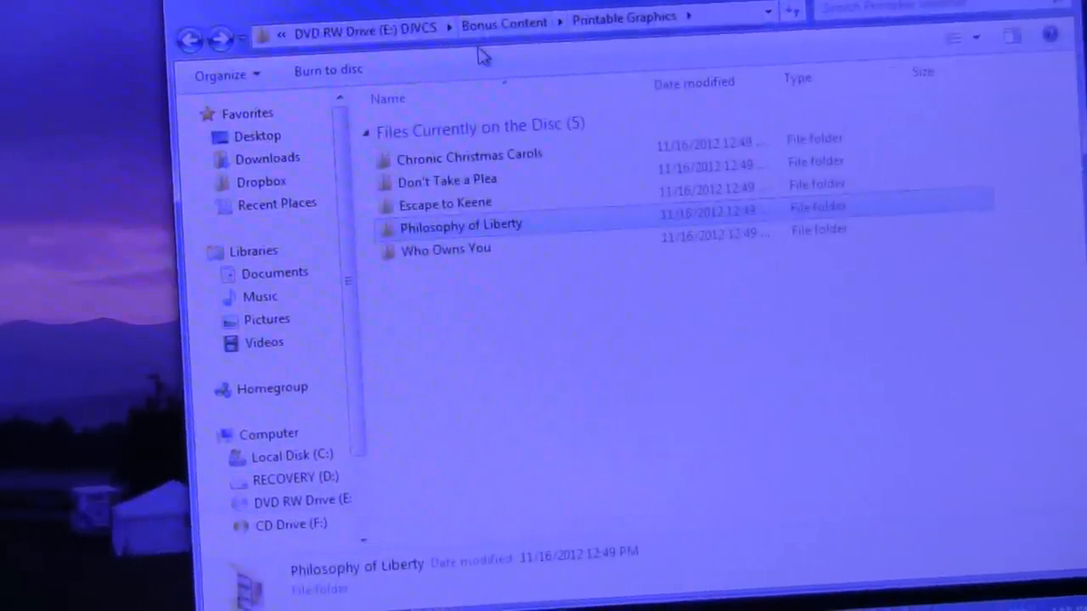
# Return to Bonus Content and open the Holding Aggressors Accountable Series folder of ten MPEG-4 videos.
pyautogui.doubleClick(465, 156)
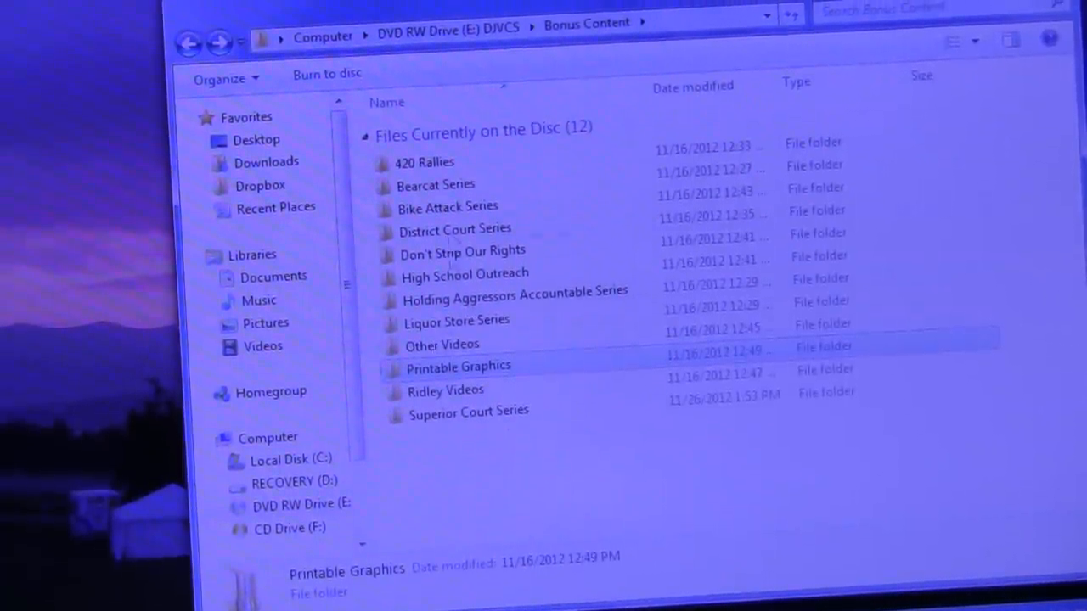
pyautogui.click(513, 296)
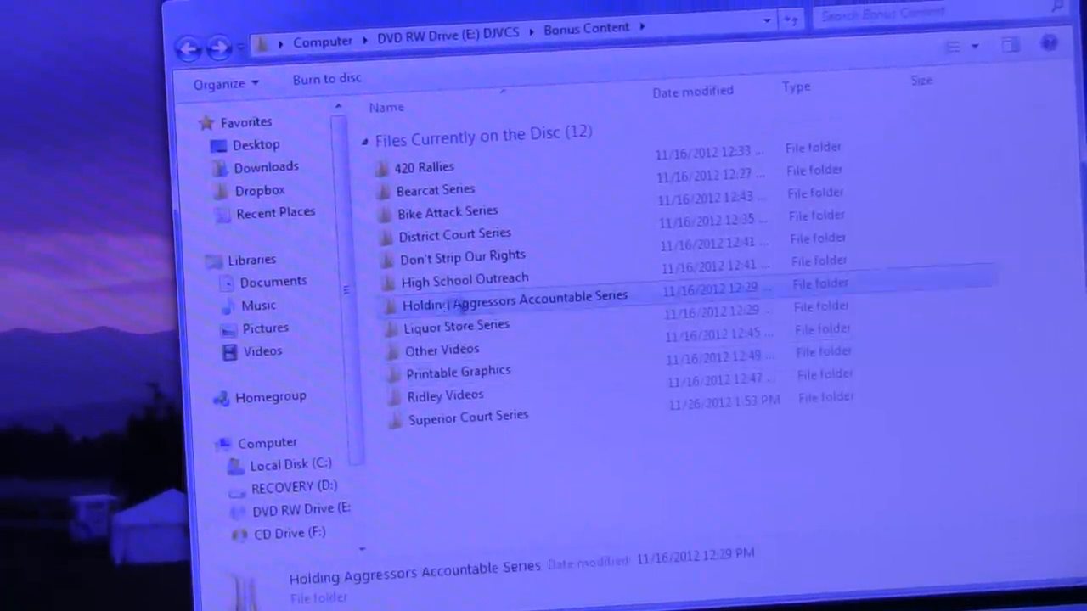
pyautogui.doubleClick(513, 296)
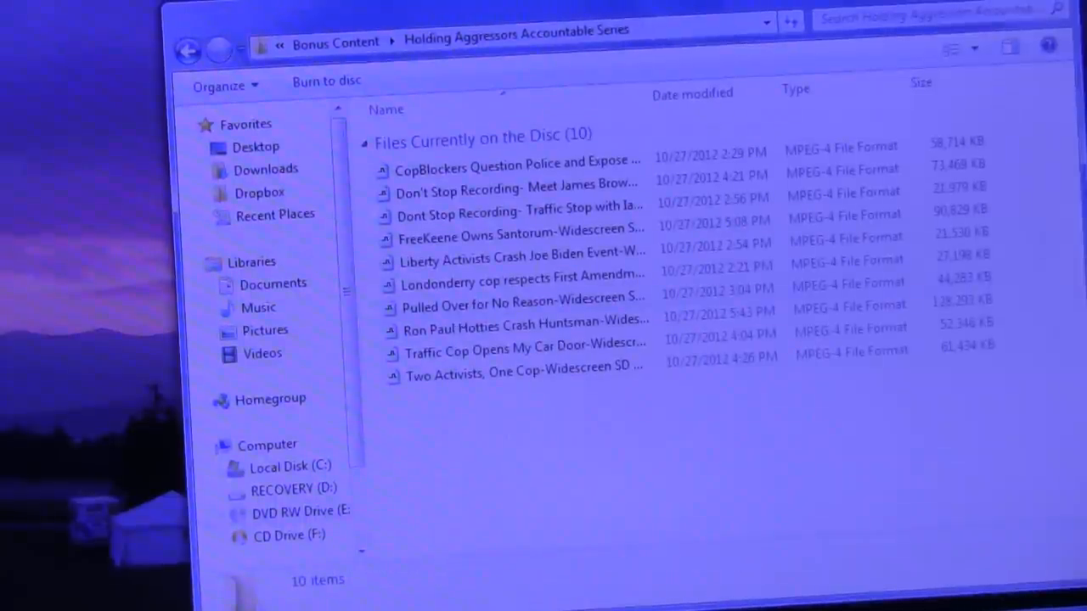